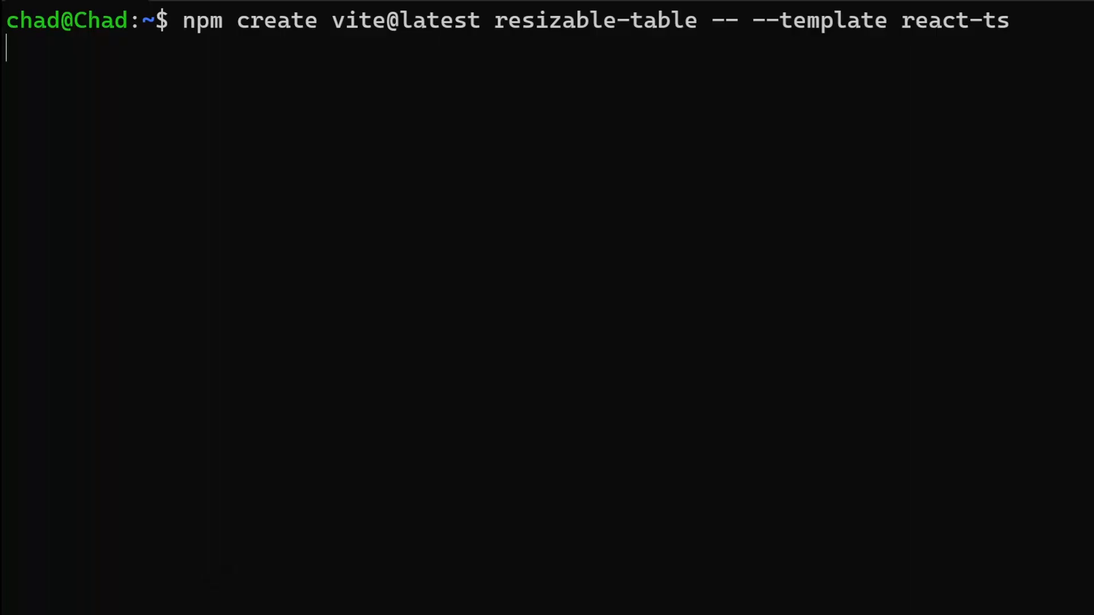
# Step: Enter an npm command in the terminal to scaffold the resizable-table project
pyautogui.write('npm i')
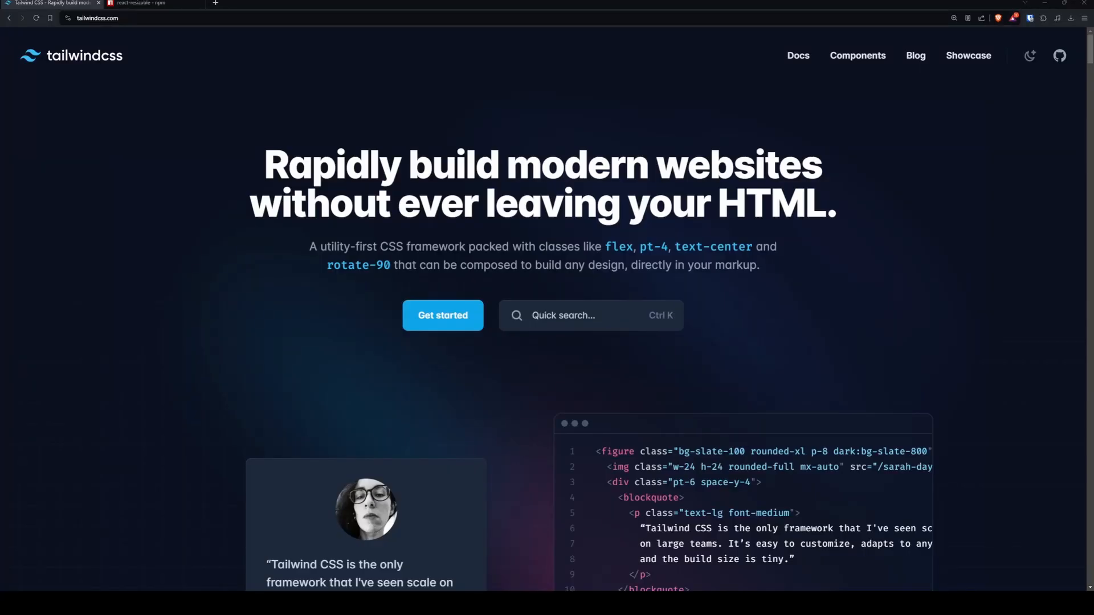
# Step: Open the react-resizable demo from its npm page and resize a demo box
pyautogui.click(145, 3)
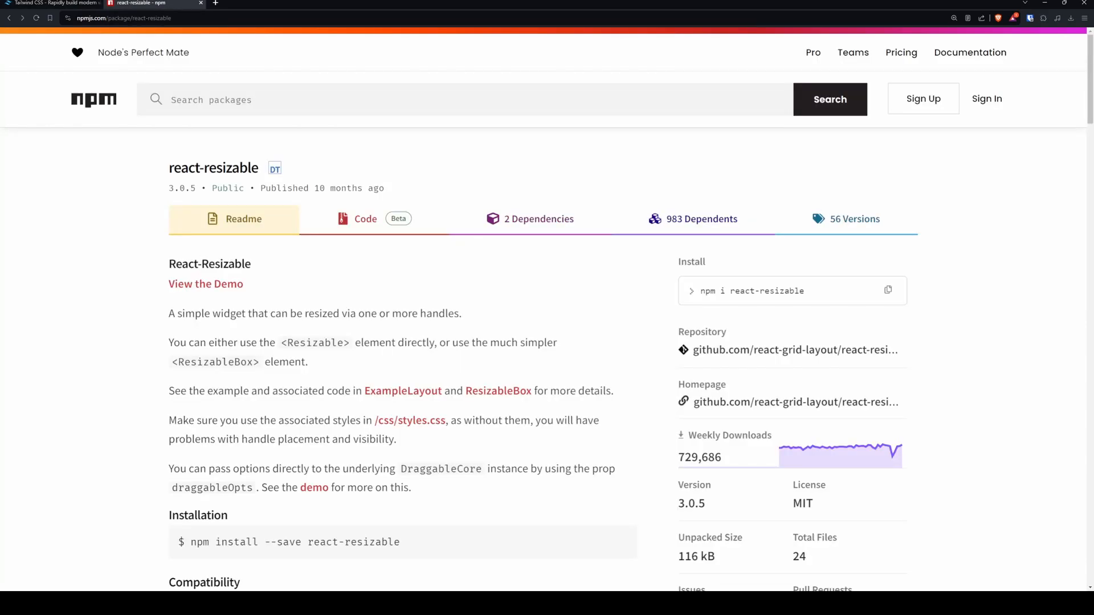
pyautogui.click(206, 283)
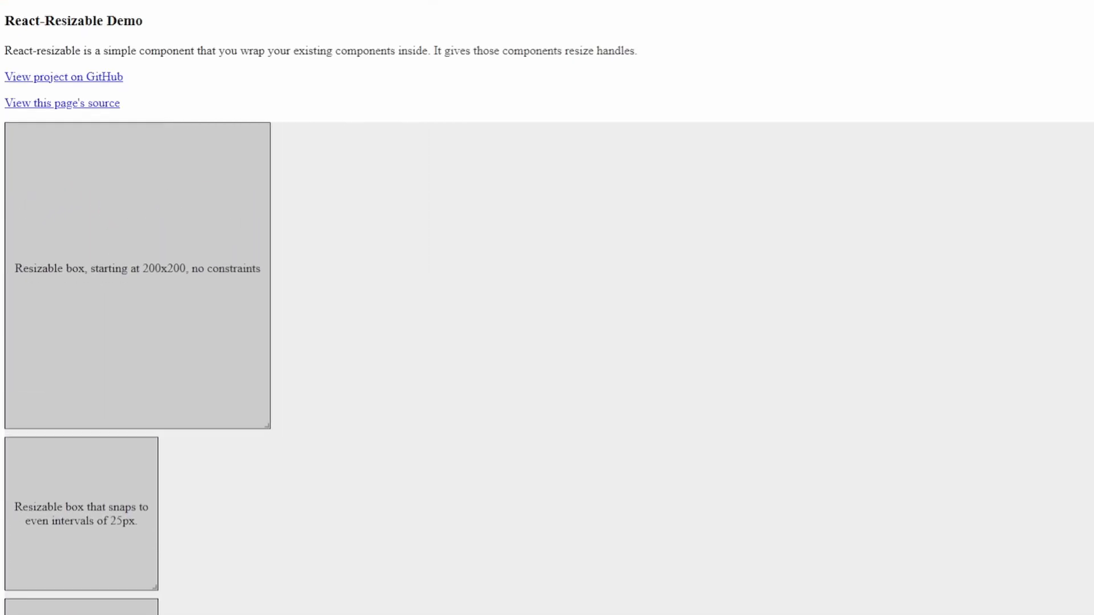
pyautogui.moveTo(267, 426); pyautogui.dragTo(650, 373)
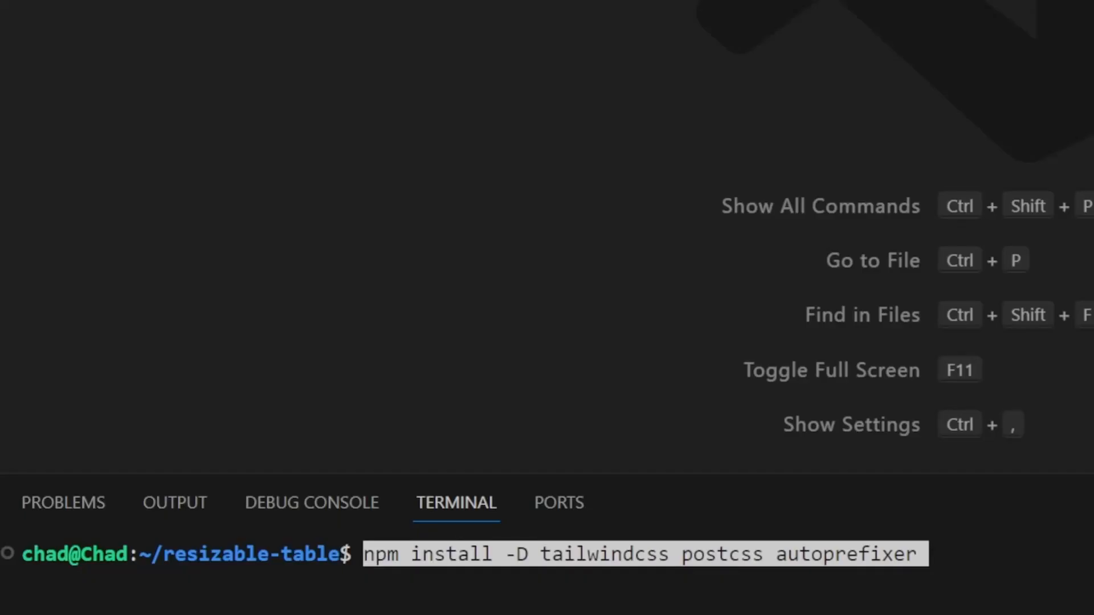
# Step: Run the tailwindcss, postcss, autoprefixer install, then npm i react-resizable
pyautogui.press('Enter')
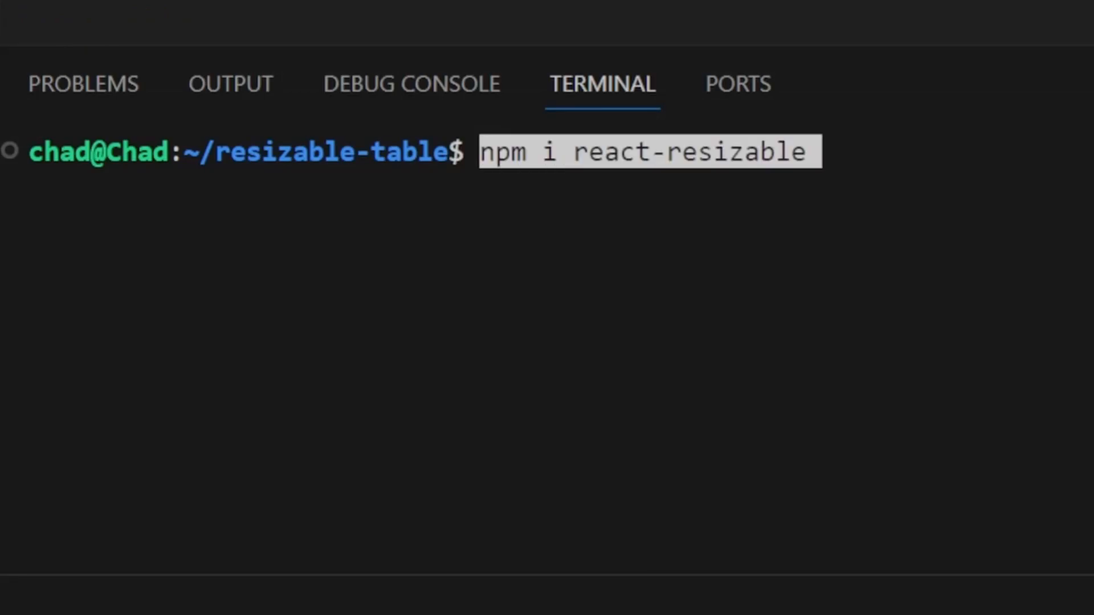
pyautogui.press('Enter')
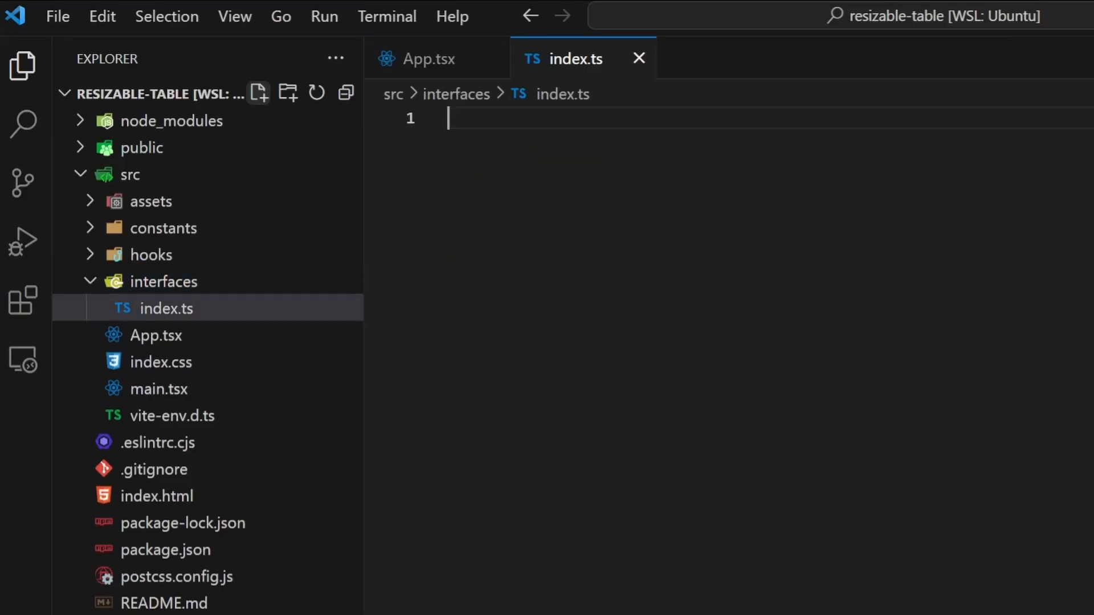
# Step: Create interfaces/Column.ts with name: string, displayName: string and width: number fields
pyautogui.click(258, 92)
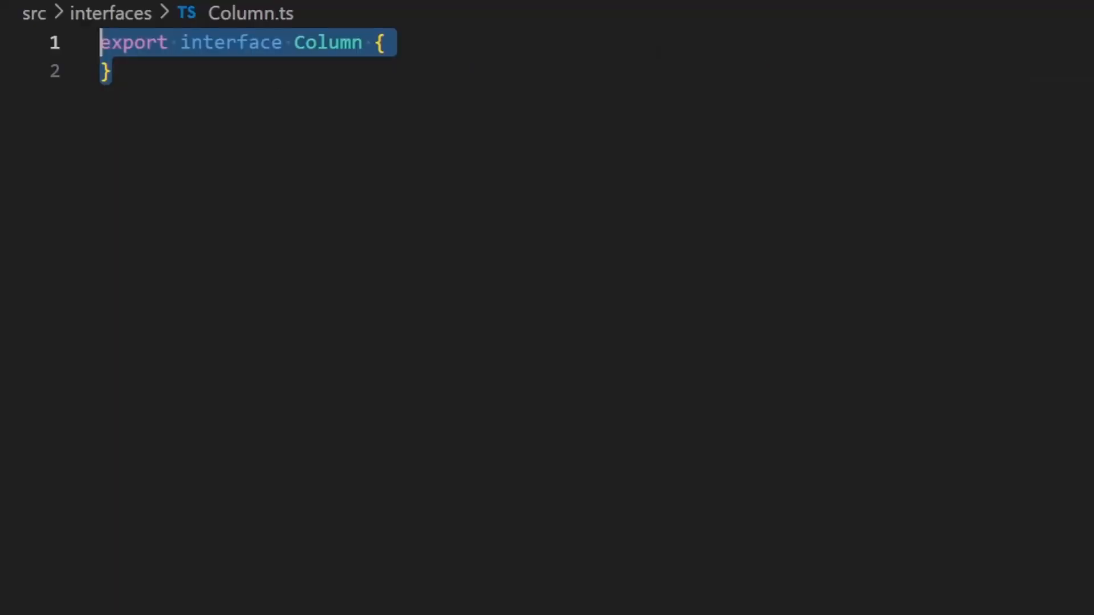
pyautogui.write('name: string;')
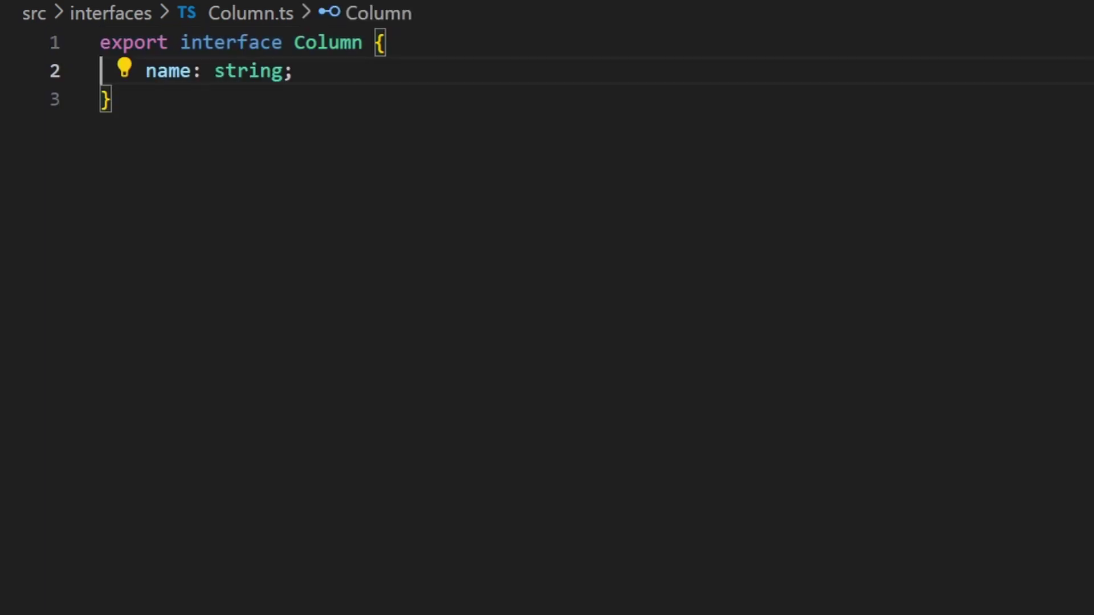
pyautogui.write('displayName: string;')
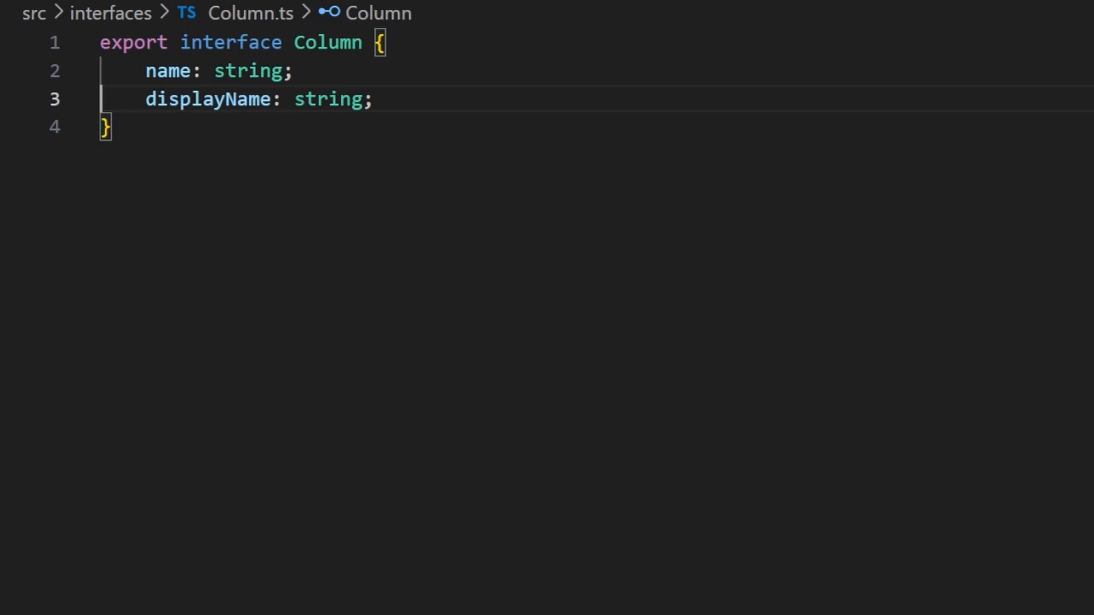
pyautogui.write('width: number;')
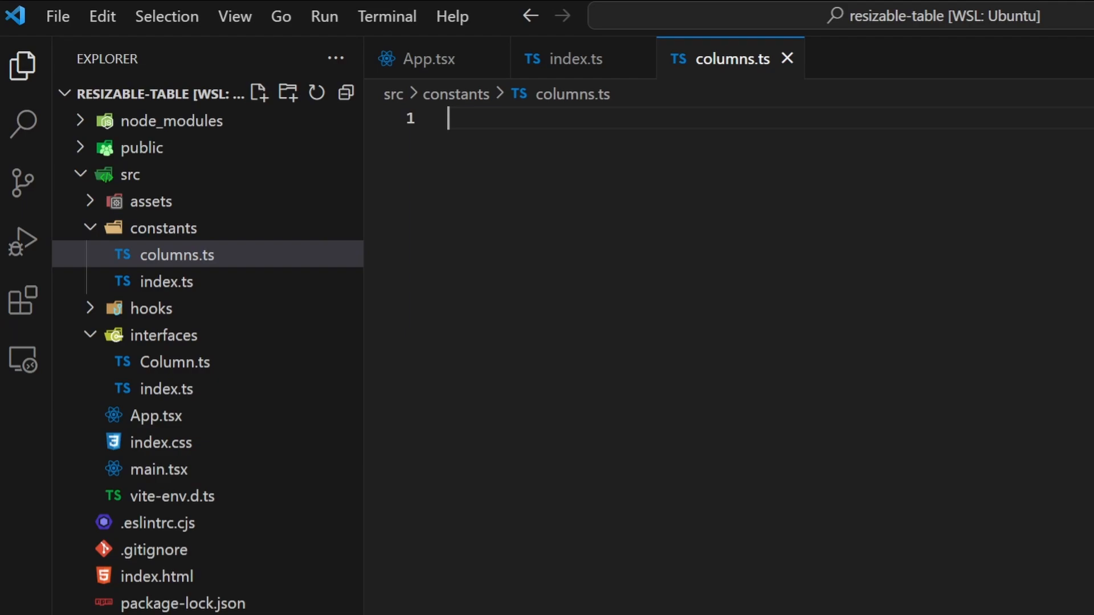
# Step: Type 'export const COLUMNS =' in constants/columns.ts
pyautogui.write('export const CO')
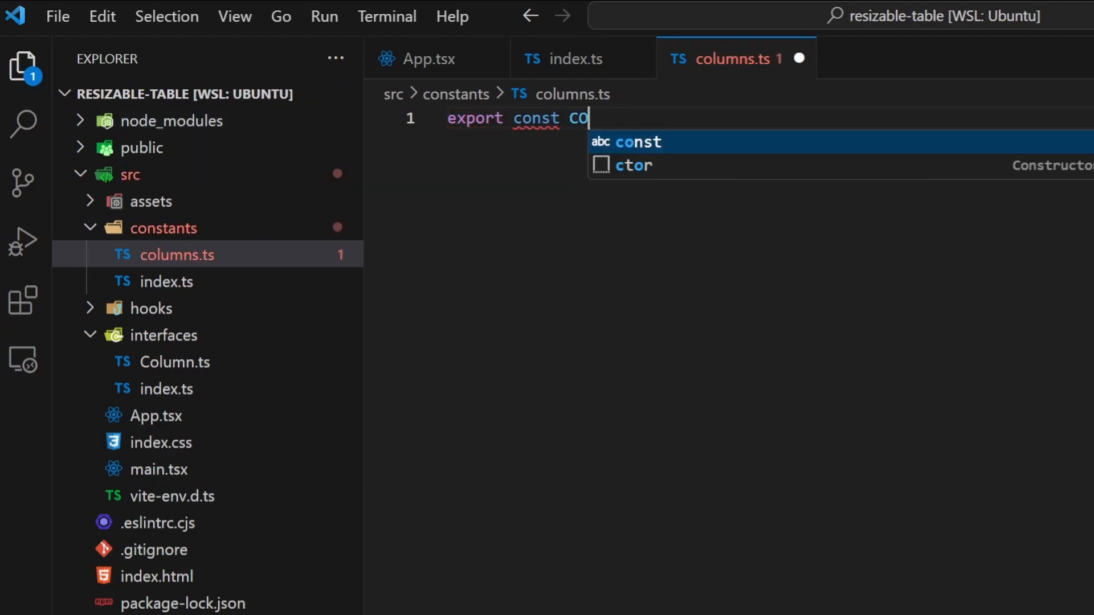
pyautogui.write('LUMNS =')
pyautogui.write('ind')
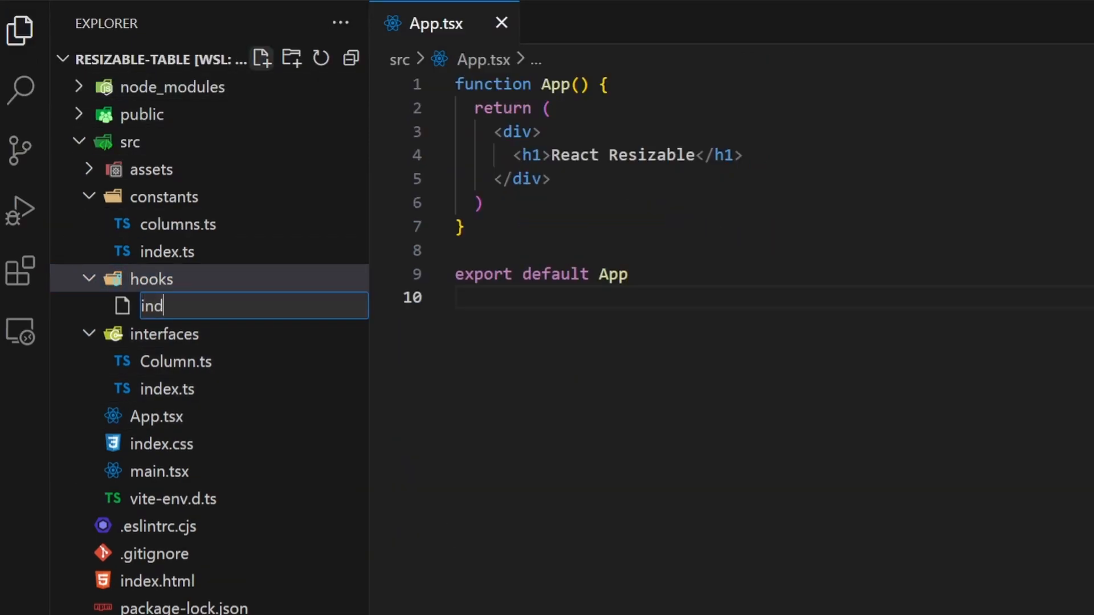
# Step: Add hooks/index.ts and useColumns.ts, writing handleResize and returning columns, setColumns, getColumnWidth
pyautogui.press('Enter')
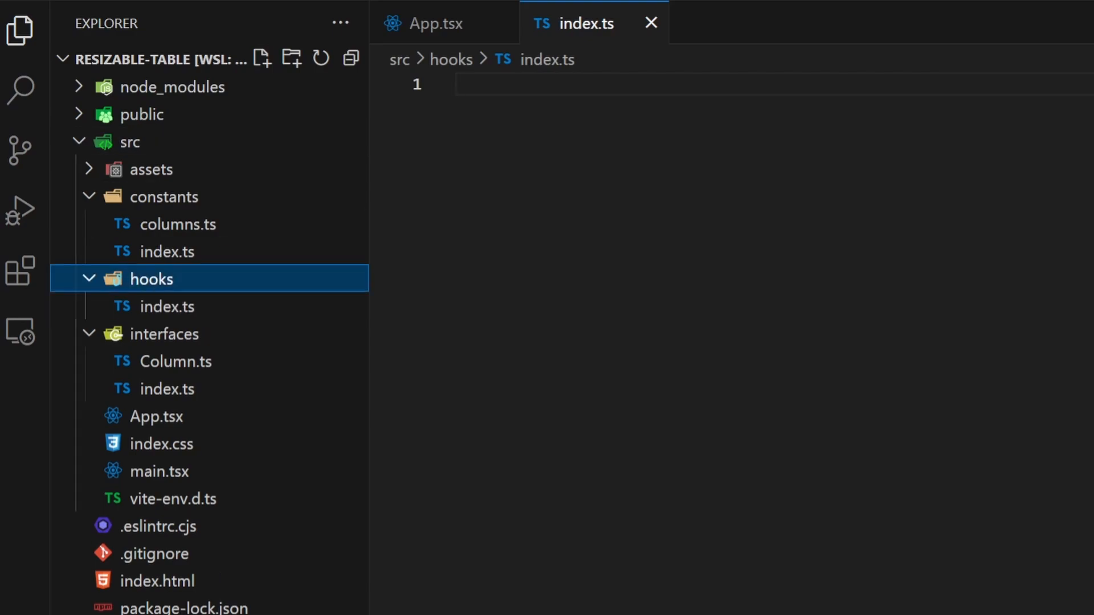
pyautogui.write('useColumns.ts')
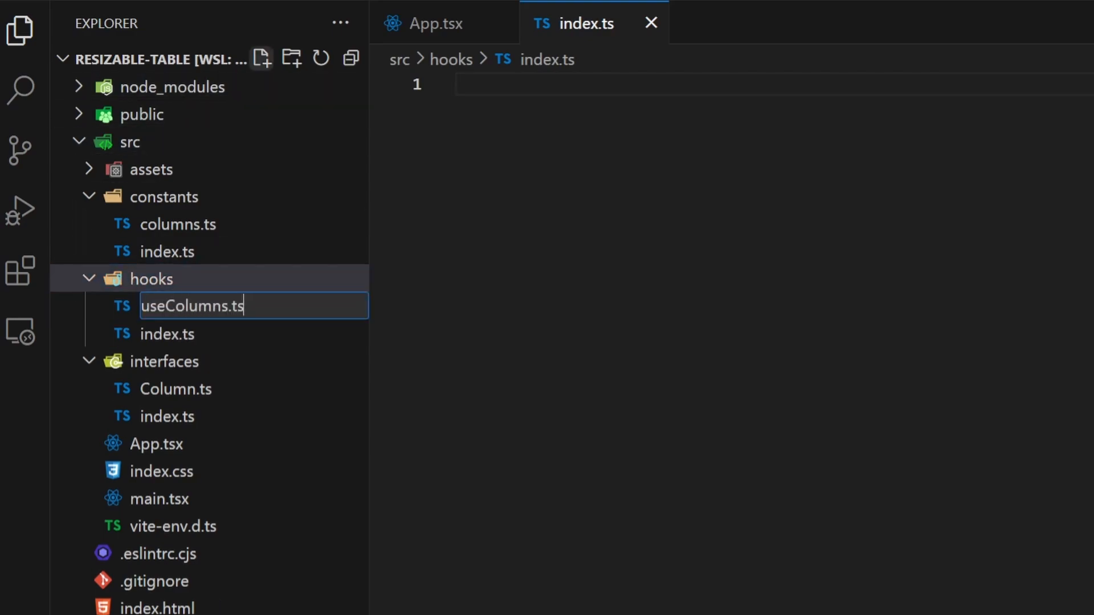
pyautogui.press('Enter')
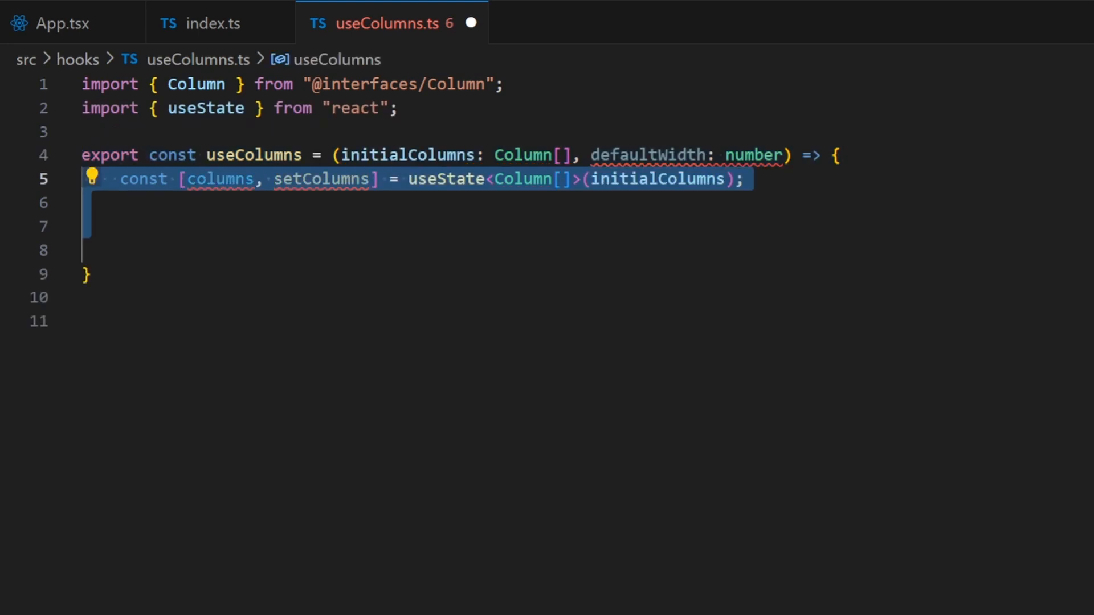
pyautogui.write('const handleResize = (name: string, width: number) => {')
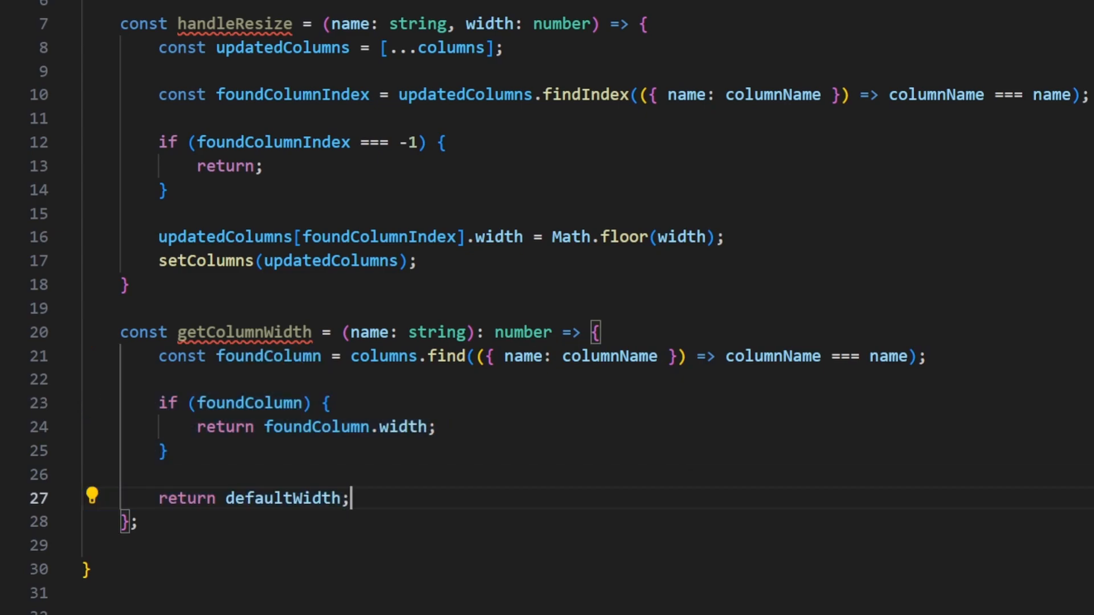
pyautogui.write('return { columns, setColumns, handleResize, getColumnWidth }')
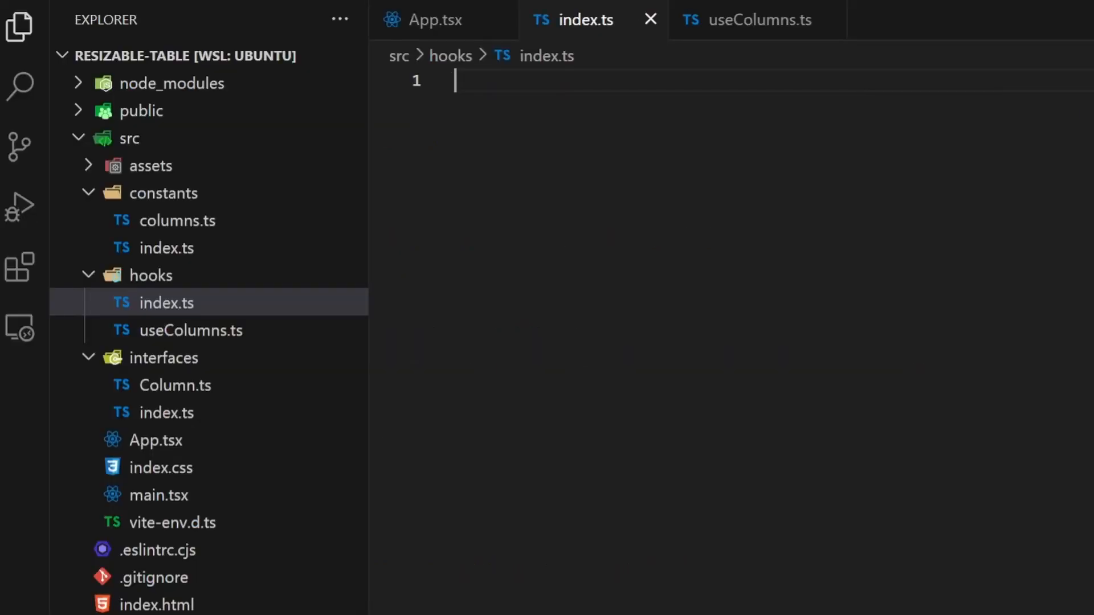
# Step: Add export * from './useColumns'; to hooks/index.ts
pyautogui.write("export * from './useColumns';")
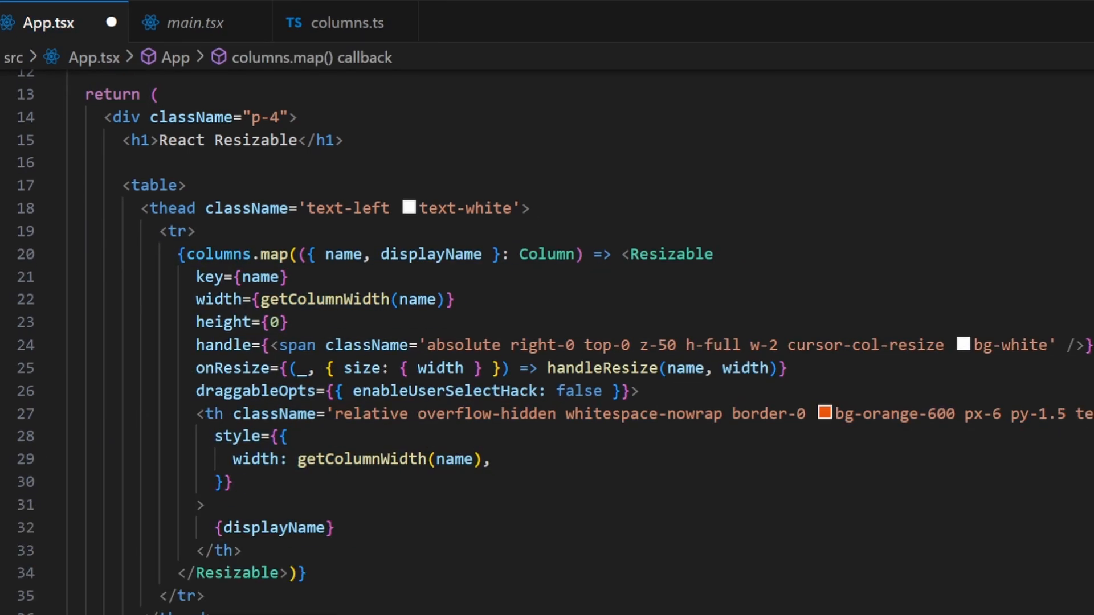
# Step: Change the age column width in columns.ts from 100 to 500
pyautogui.doubleClick(671, 254)
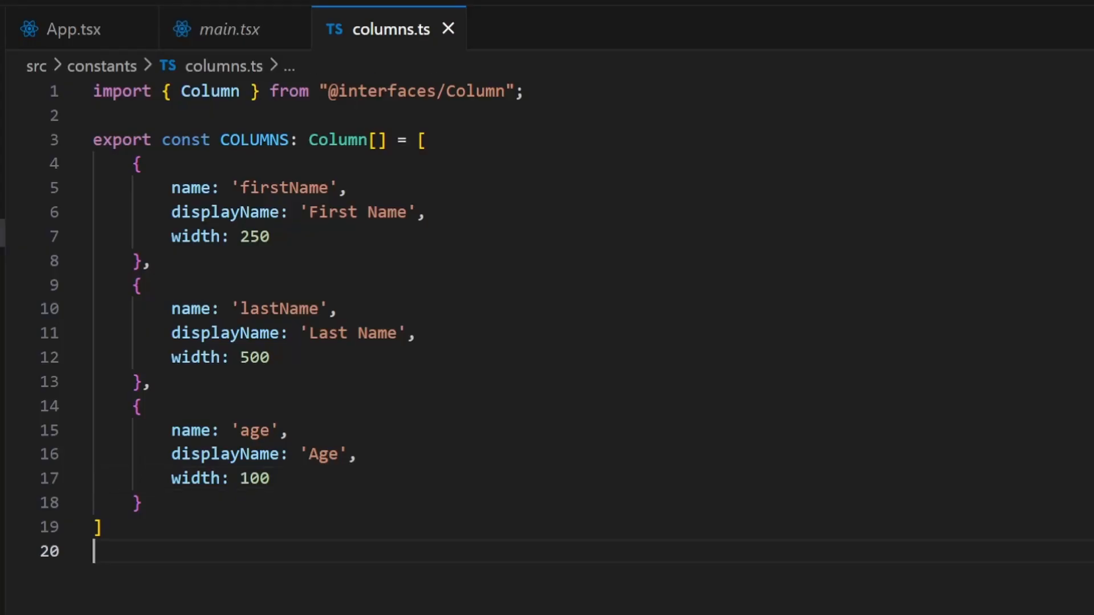
pyautogui.write('500')
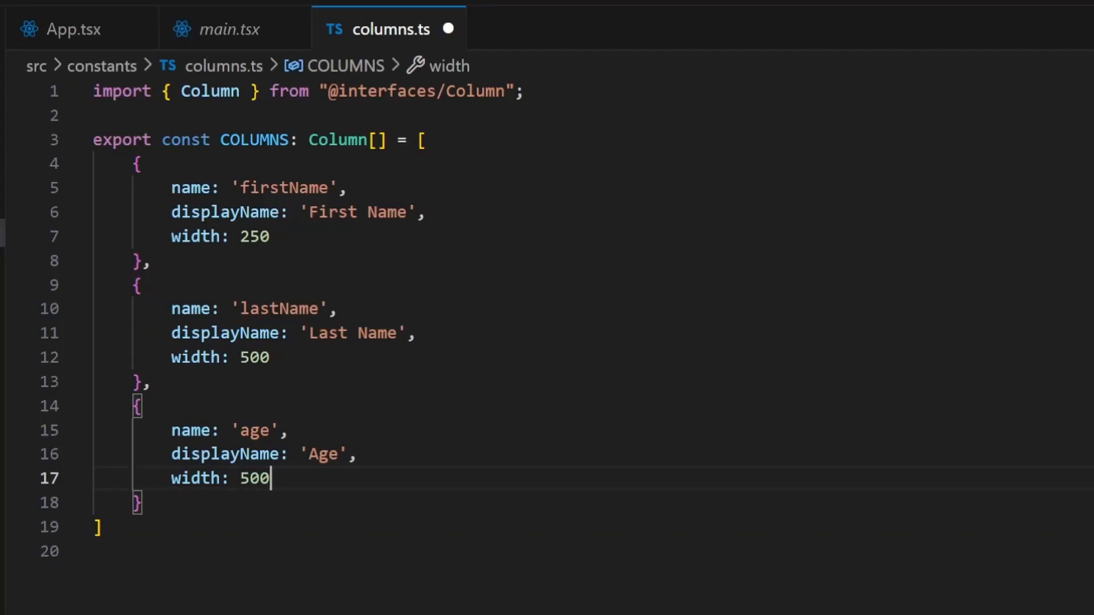